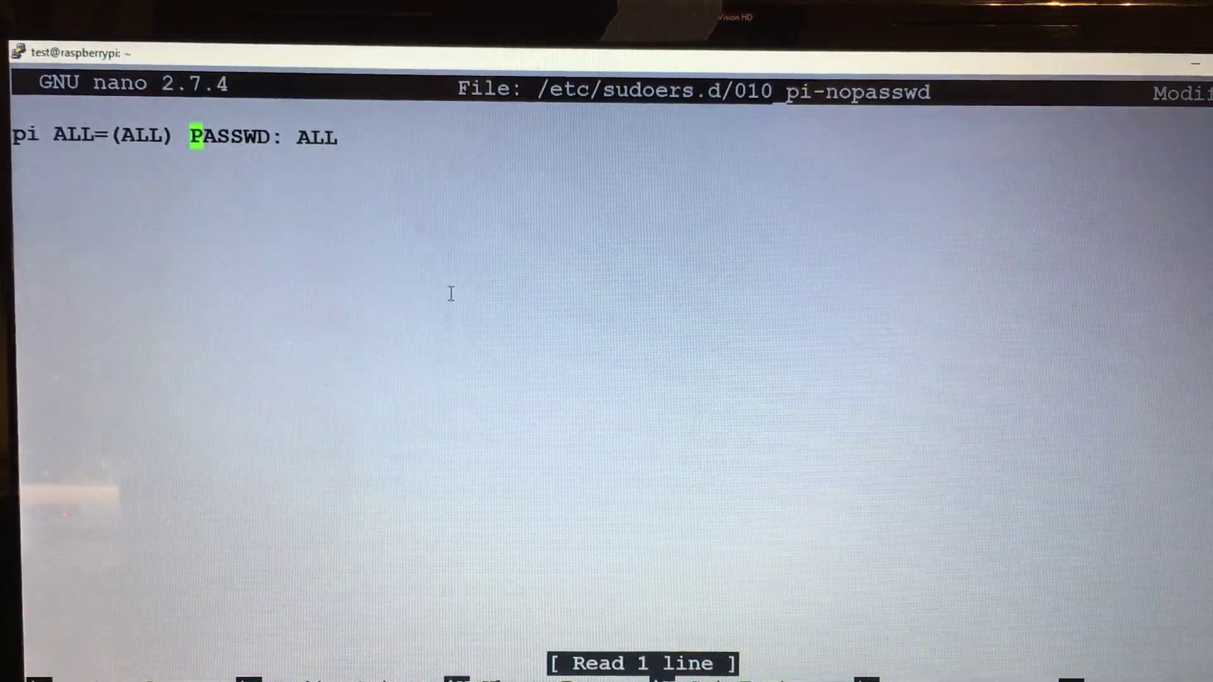
Exit nano so it prompts to save the modified sudoers buffer
{"action": "key", "text": "ctrl+x"}
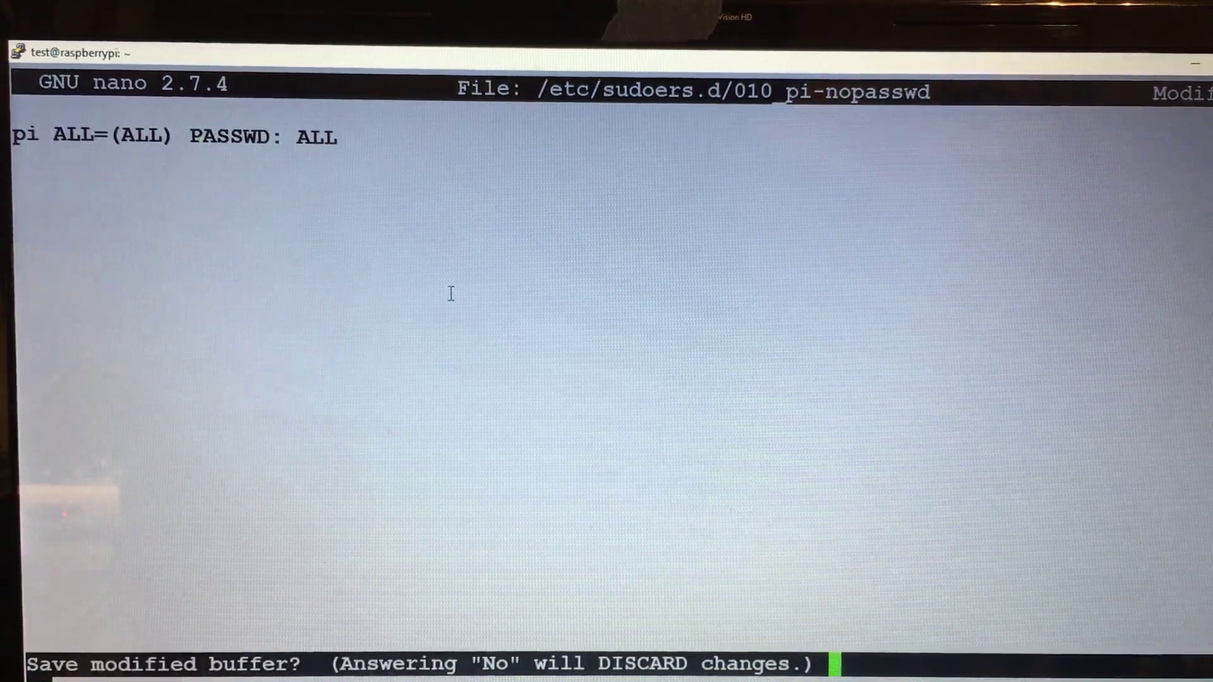